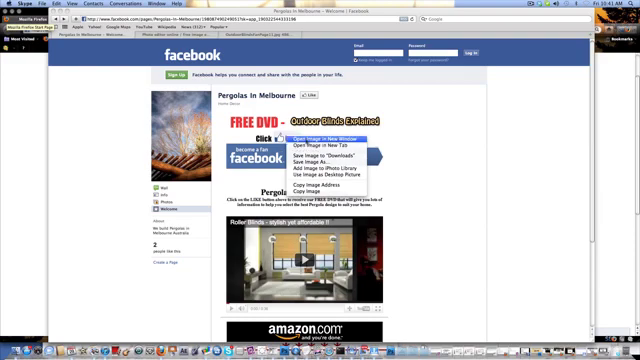
pyautogui.moveTo(319, 143)
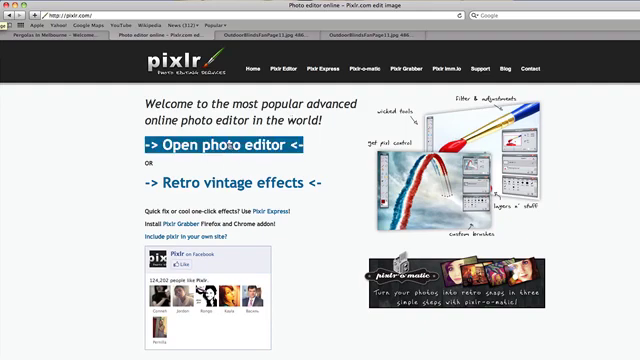
pyautogui.moveTo(218, 151)
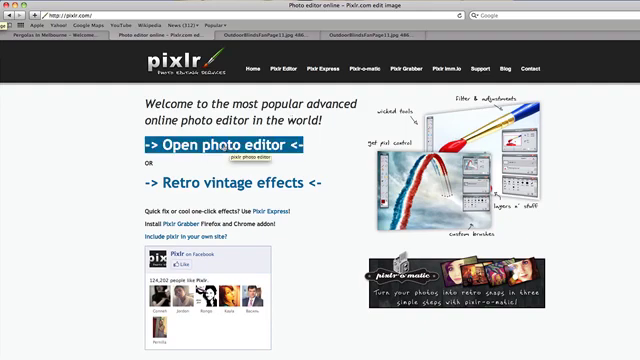
# - Launch Pixlr's online photo editor from pixlr.com
pyautogui.click(219, 143)
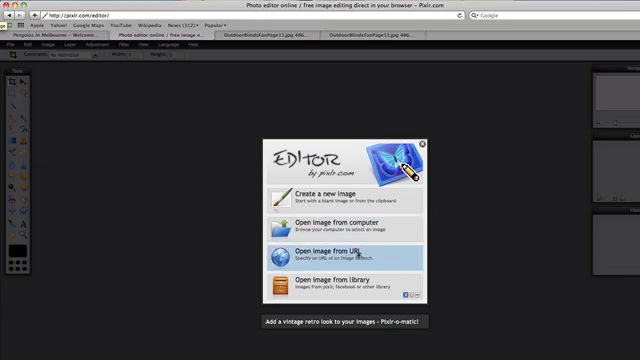
# - Open OutdoorBlindsFanPage11.jpg in Pixlr Editor from its web address
pyautogui.click(320, 249)
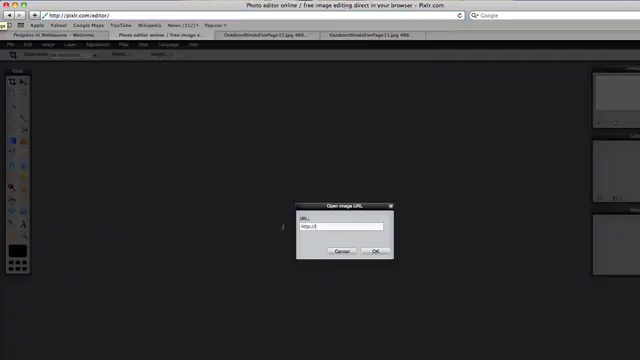
pyautogui.write('OutdoorBlindsFanPage11.jpg')
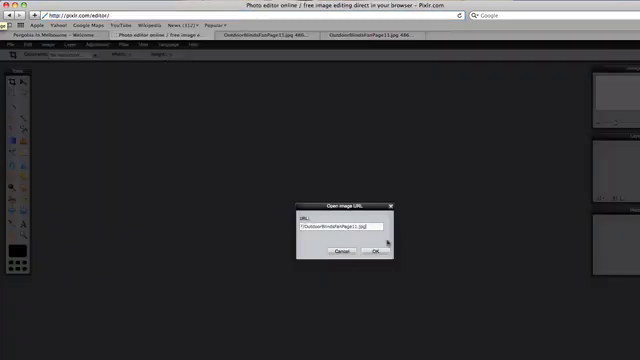
pyautogui.click(375, 252)
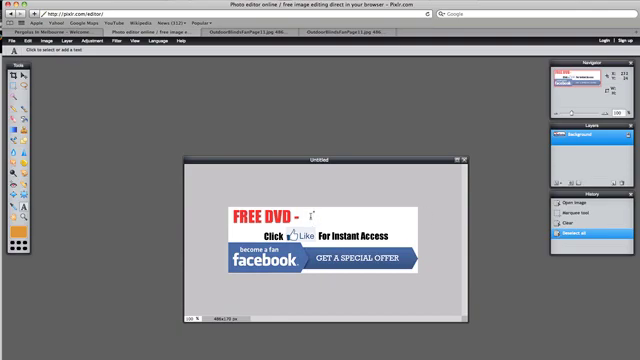
# - Add 'All About Pergolas' beside FREE DVD in Verdana Bold 26, orange
pyautogui.click(318, 213)
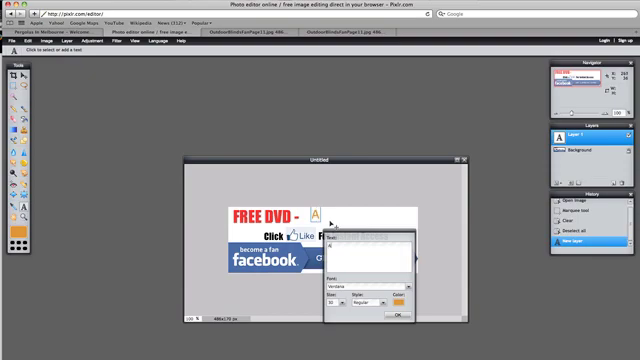
pyautogui.write('All About P')
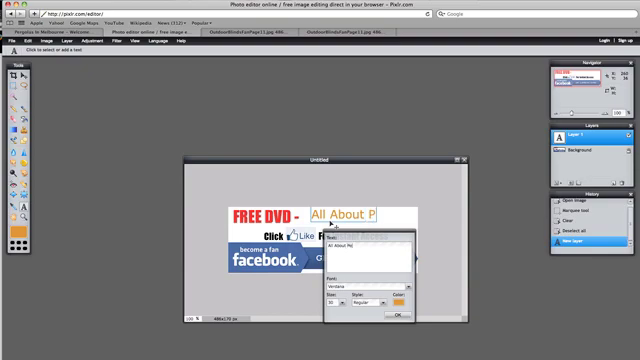
pyautogui.write('ergolas')
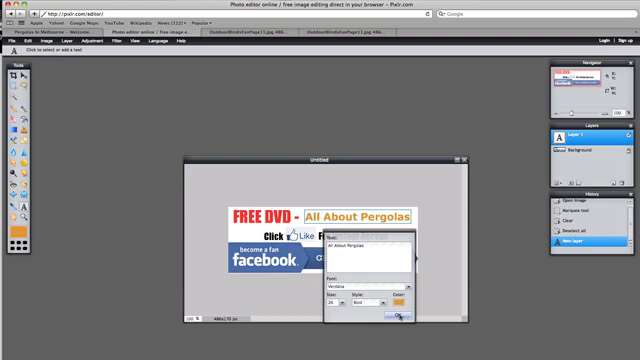
pyautogui.click(395, 318)
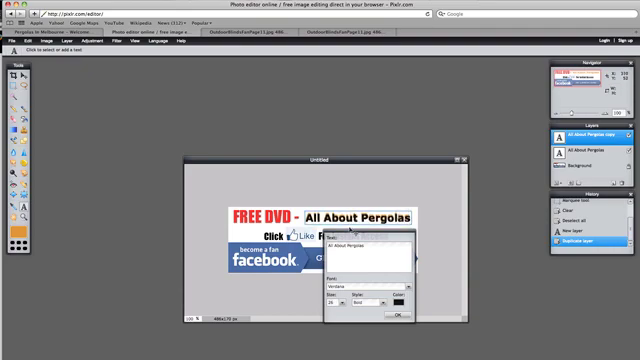
# - Make the duplicated text layer black to serve as a shadow
pyautogui.click(420, 315)
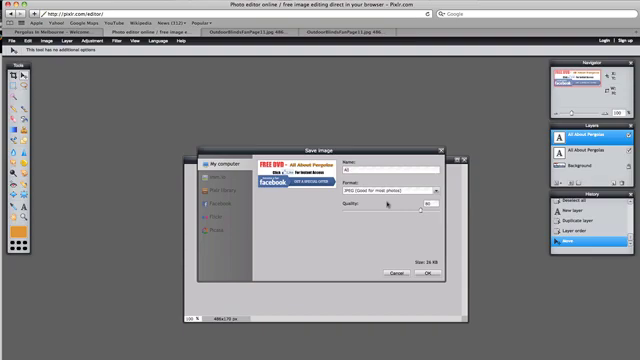
# - Save the banner as 'All About Pergolas.jpg' at quality 100 in the Pergolas folder
pyautogui.write('All About Pergolas')
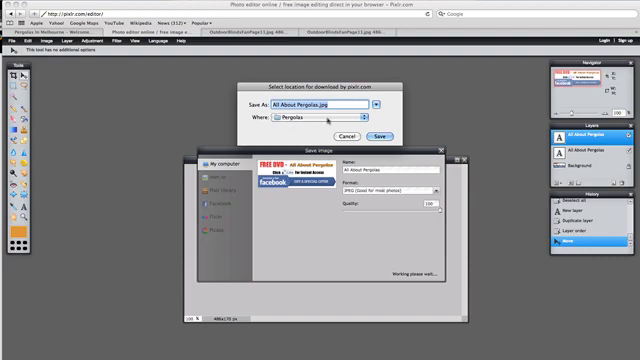
pyautogui.click(320, 124)
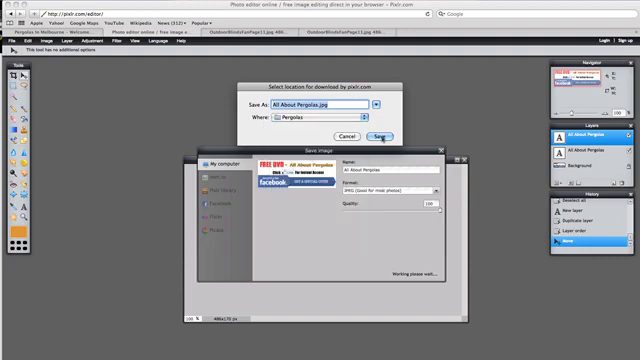
pyautogui.click(381, 132)
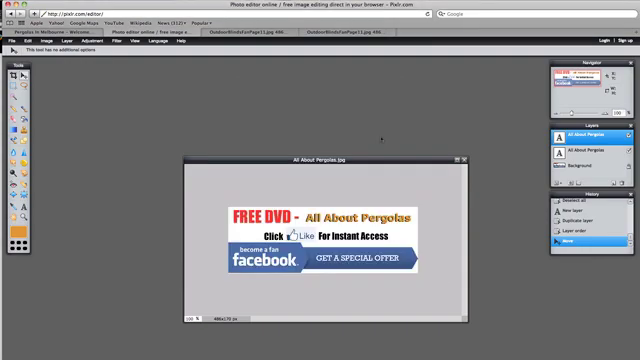